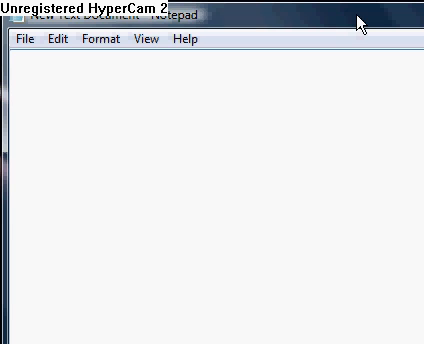
Type the binary number 1111 on the first line and start a new line
text(11)
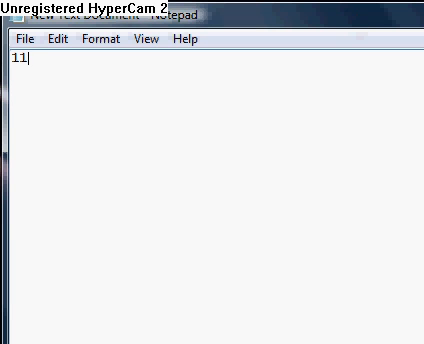
text(11)
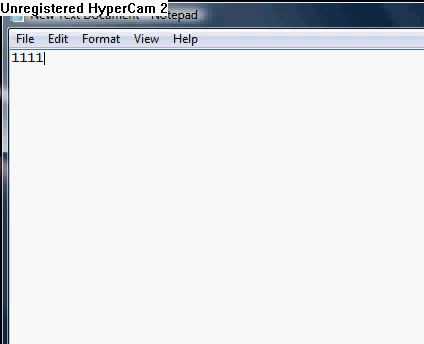
key(Return)
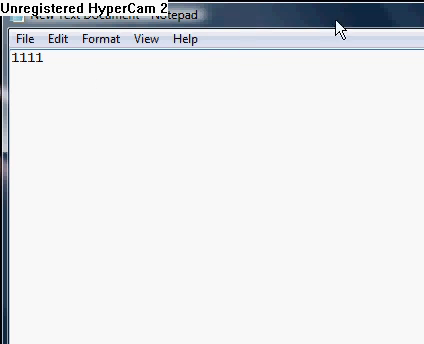
mouse_move(198, 77)
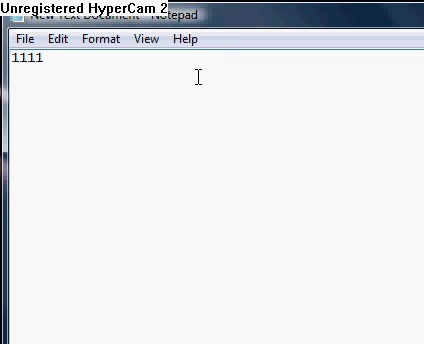
Type place values 8 4 2 1 under spaced-out 1 1 1 1 digits
text(1)
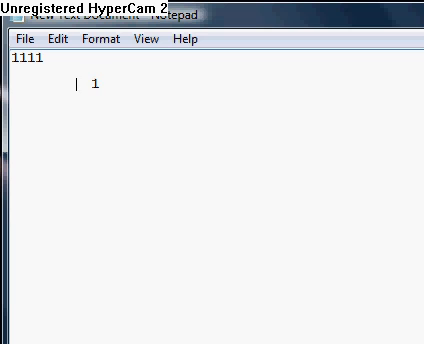
text(2)
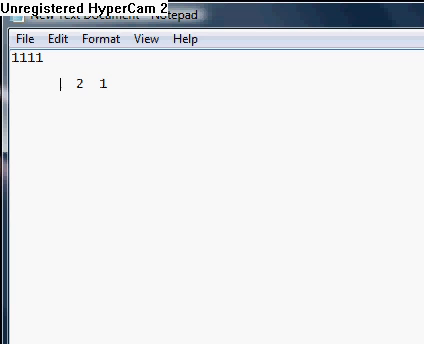
text(4)
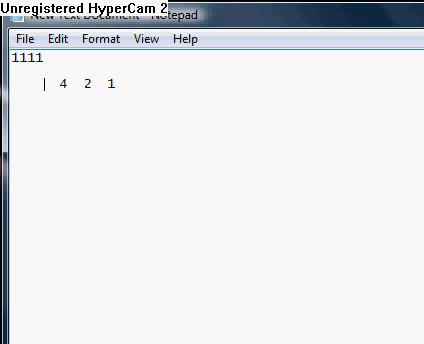
text(8)
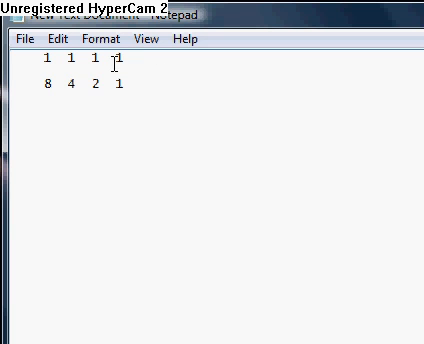
double_click(88, 59)
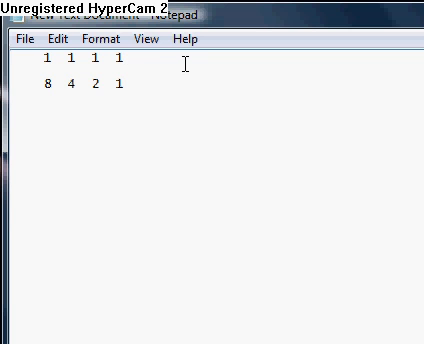
Append =15 after the 1 1 1 1 digits on line one
text(=)
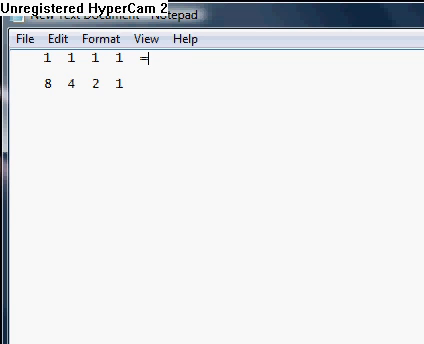
text(15)
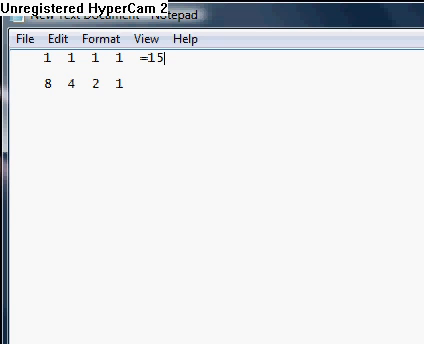
mouse_move(192, 71)
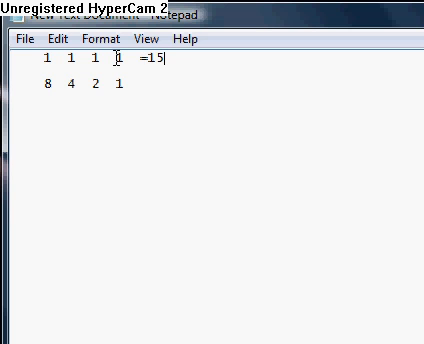
Replace digits with 0 to show 1101 =13, then make it 1 0 0 1 =9
double_click(88, 59)
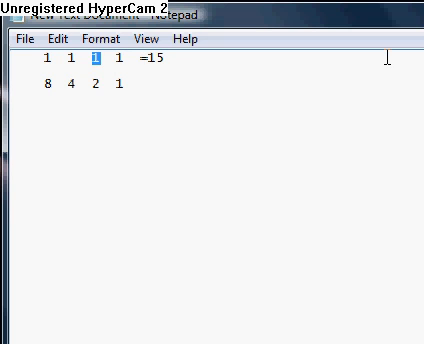
text(0)
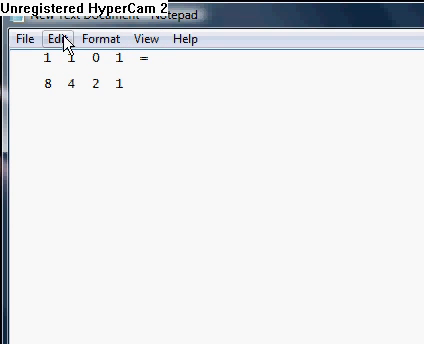
mouse_move(107, 65)
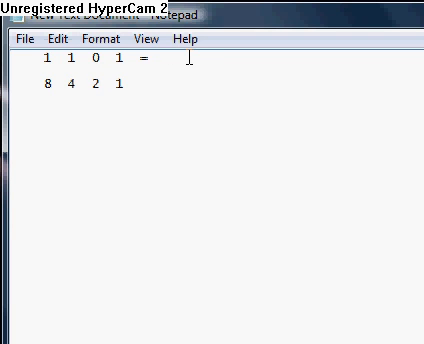
text(13)
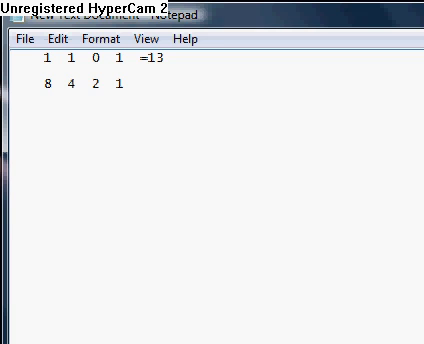
key(Backspace)
text(0)
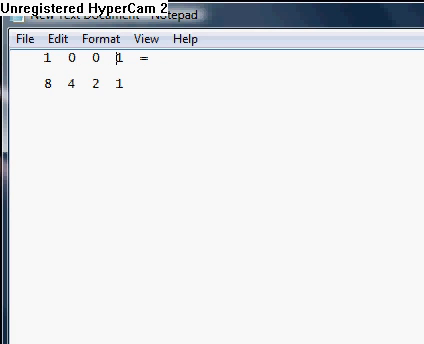
text(9)
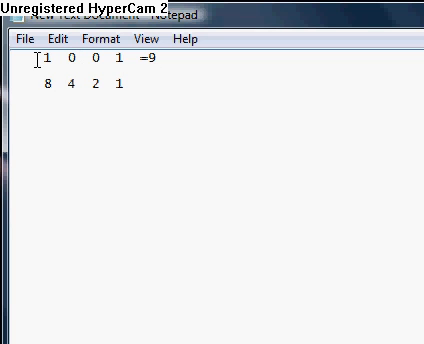
mouse_move(262, 78)
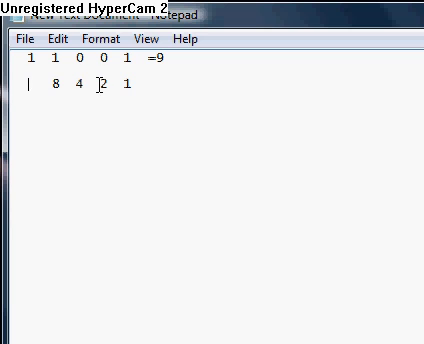
Add 16 before the 8 4 2 1 place values
text(16)
click(95, 58)
text(1  =25)
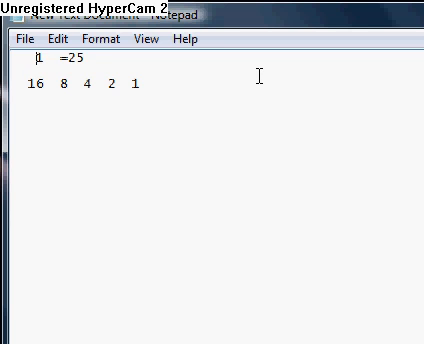
Edit line one to 011 and erase the =25 label and equals sign
text(0)
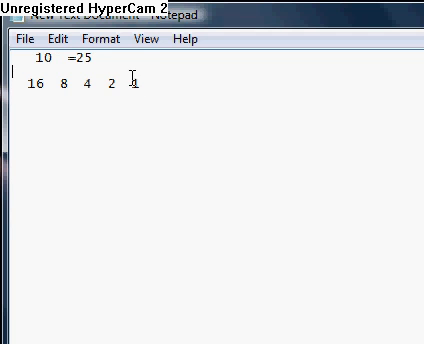
text(1)
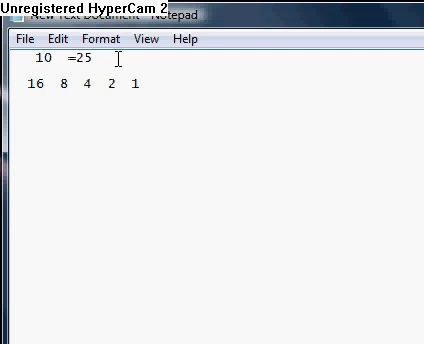
text(1)
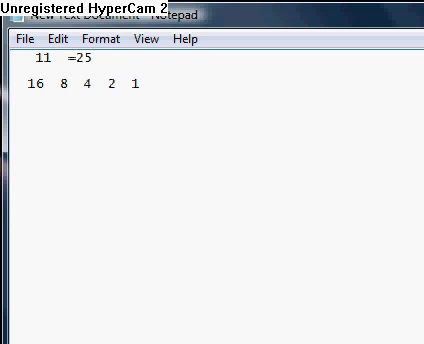
key(BackSpace)
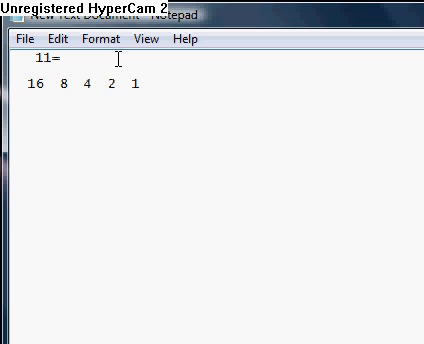
key(Backspace)
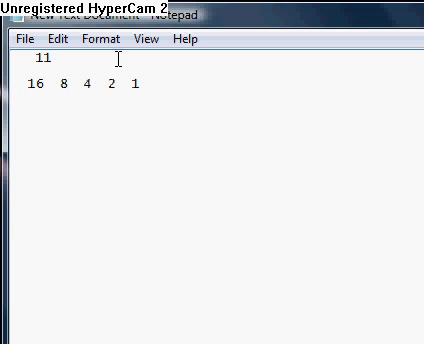
text(0)
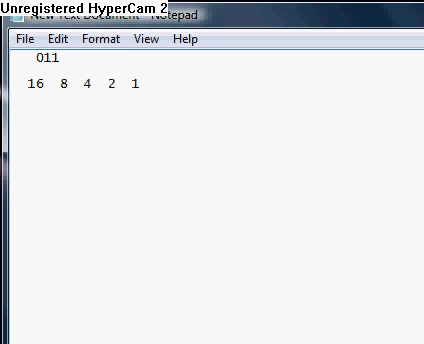
Replace 011 with 100 on the top line
key(BackSpace)
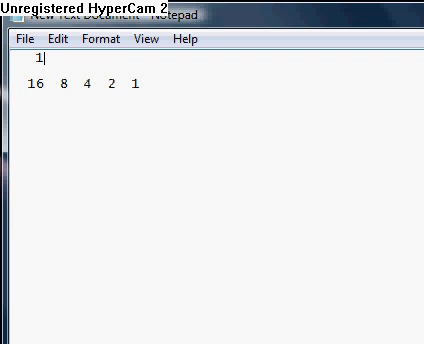
text(00)
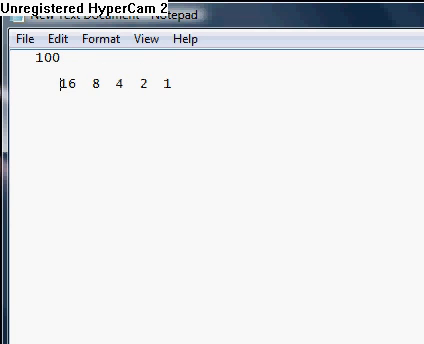
text(|)
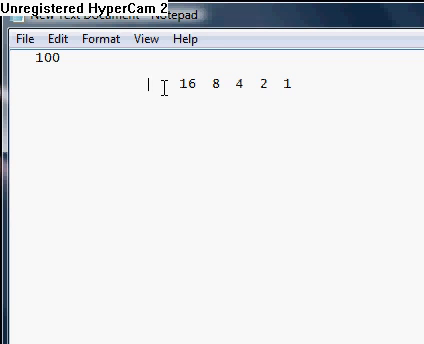
mouse_move(264, 90)
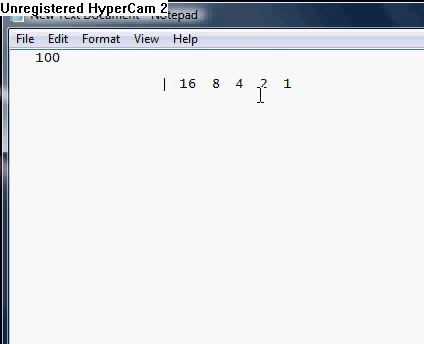
text(32)
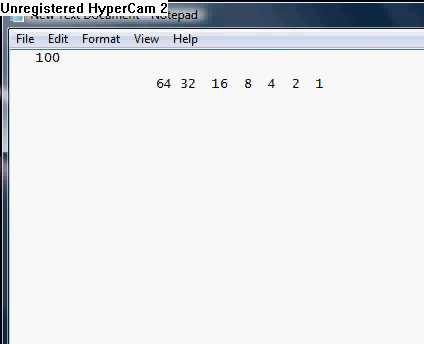
text(128)
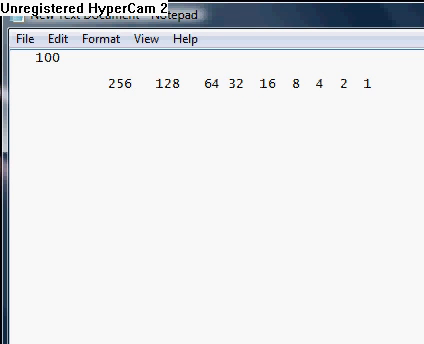
text(512)
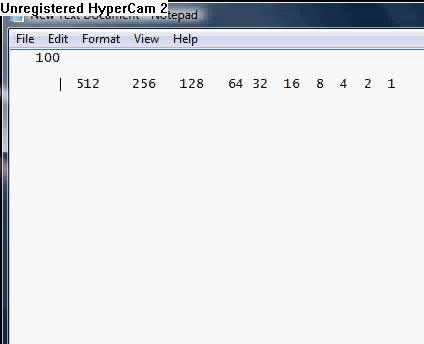
text(1024)
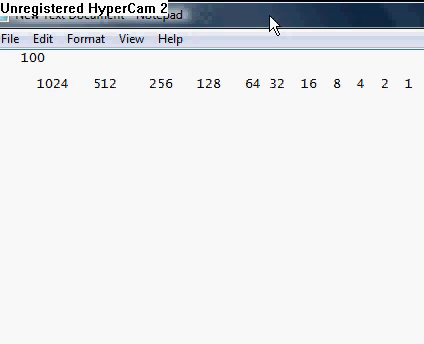
mouse_move(361, 91)
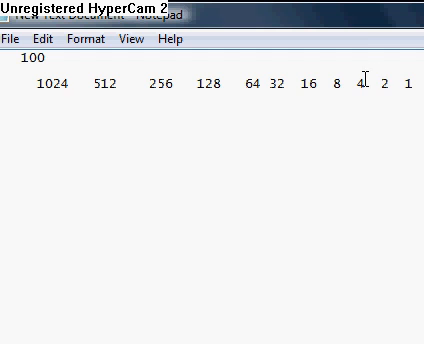
mouse_move(365, 17)
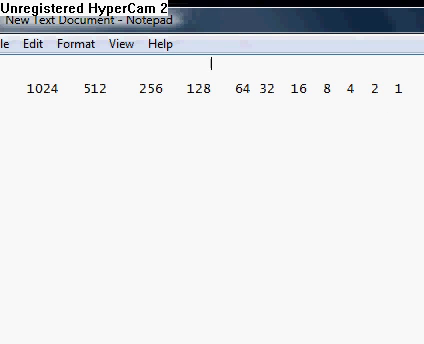
Type 1 0 1 above the 4 2 1 columns and add an equals sign
text(1 0)
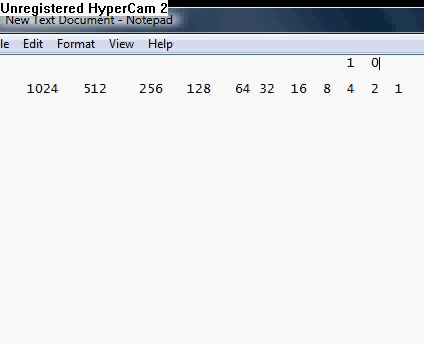
text(4)
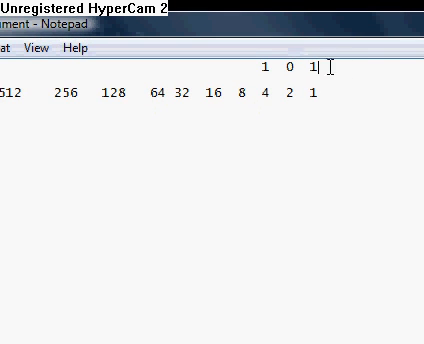
text(=)
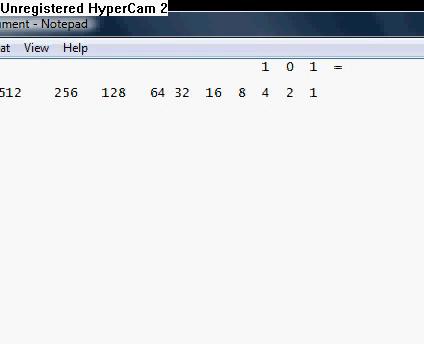
text(5)
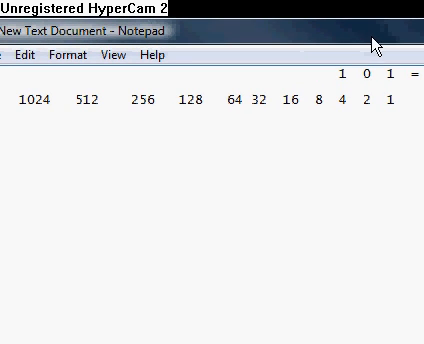
mouse_move(383, 86)
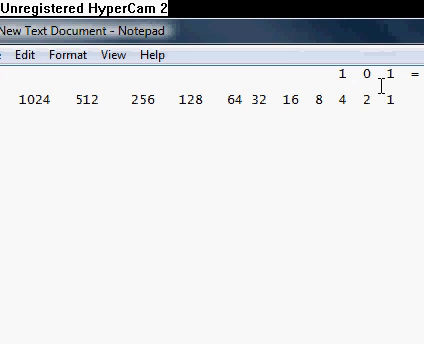
Add two more 1s to make 1 1 1 0 1 and label it = 29
text(1 1)
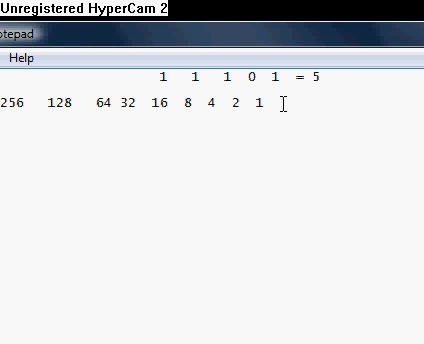
mouse_move(270, 80)
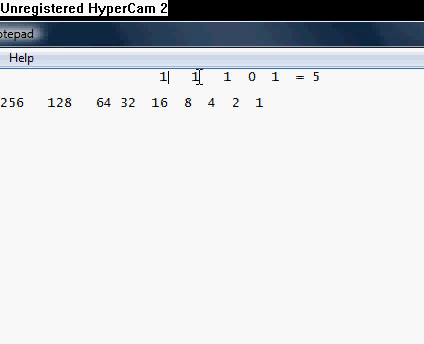
mouse_move(185, 104)
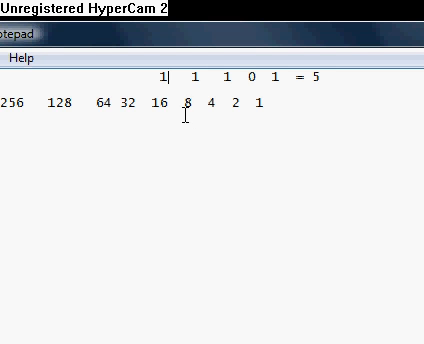
mouse_move(138, 140)
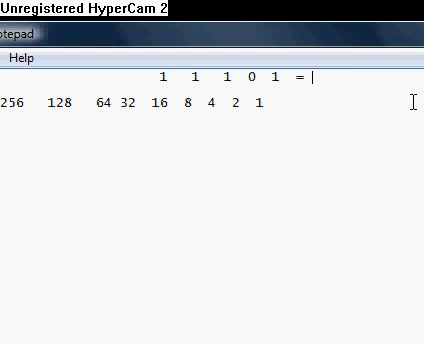
text(29)
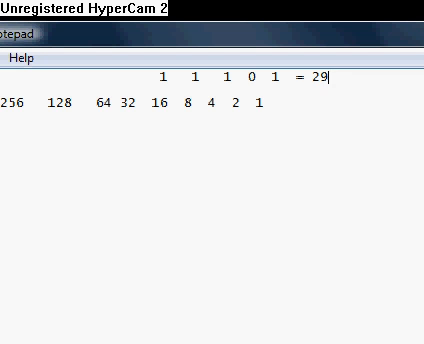
mouse_move(349, 45)
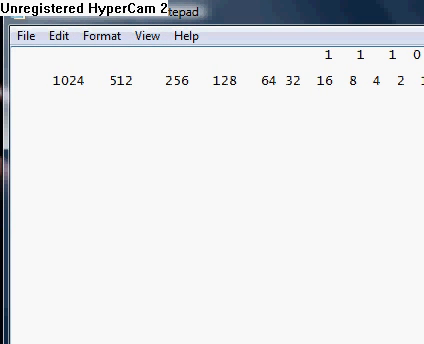
Select all the document text, the 11101 = 29 line and place-value row, to erase it
click(172, 81)
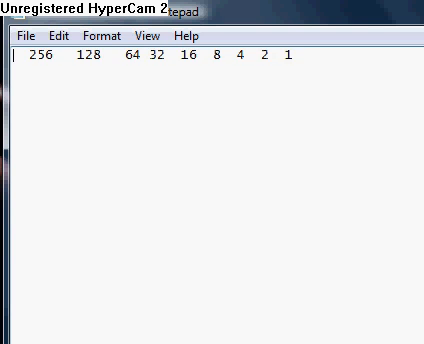
key(ctrl+a)
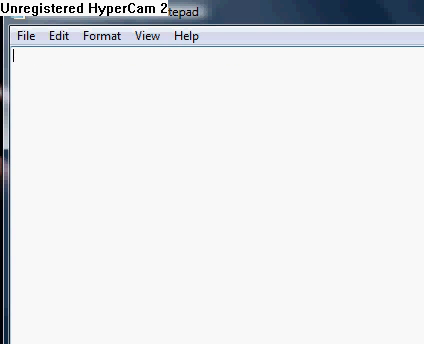
mouse_move(390, 18)
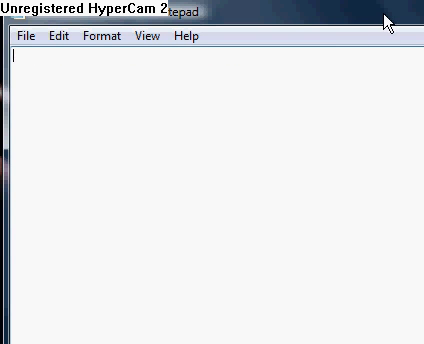